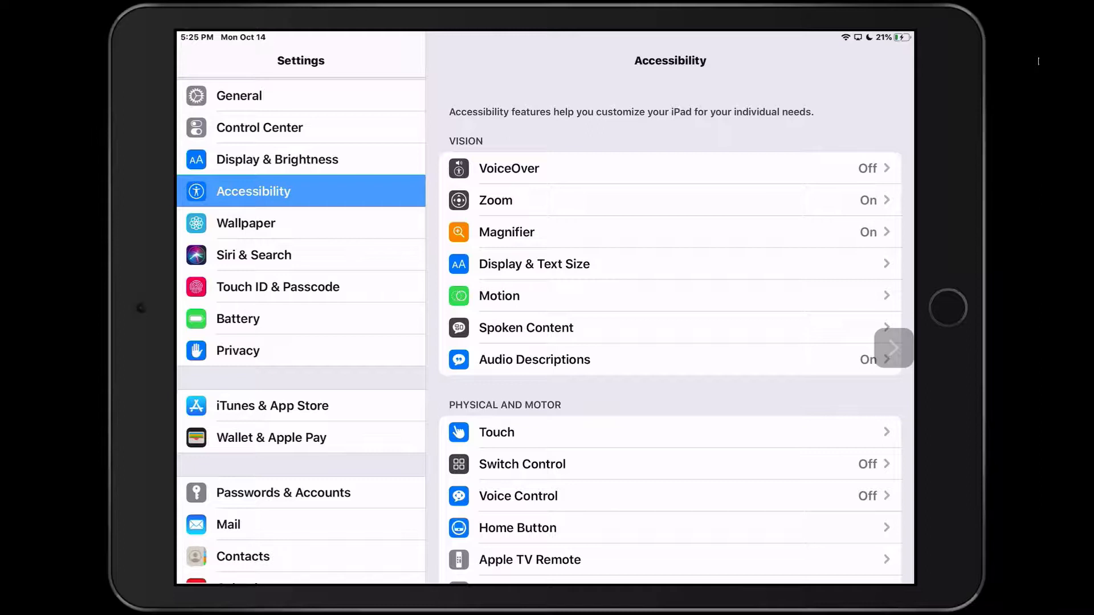
Step: Go into the Speech Controller settings from Spoken Content
click(526, 328)
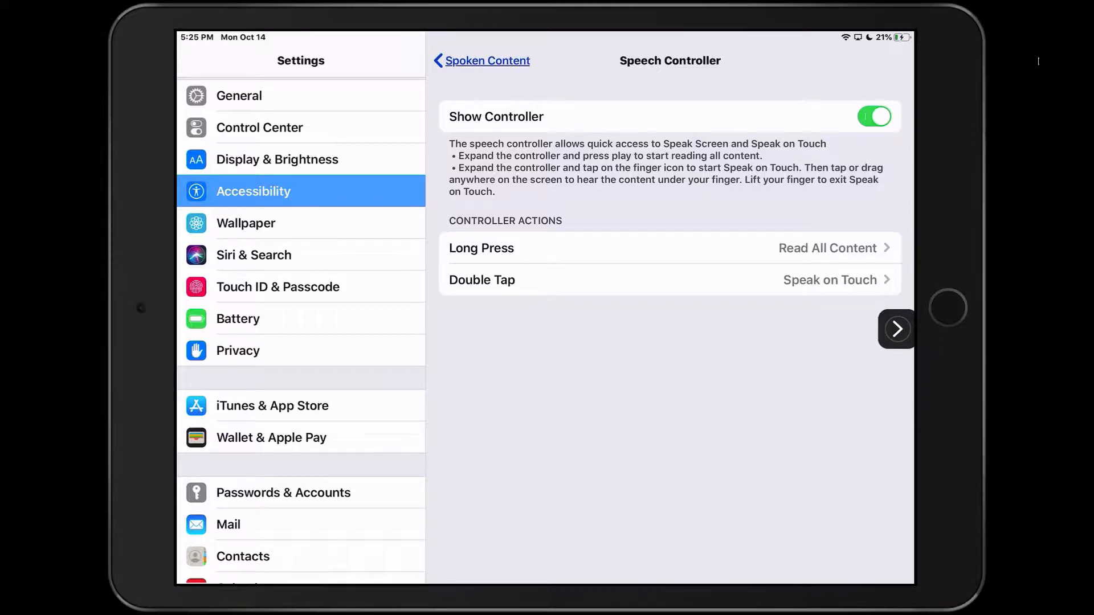
Step: Expand the floating speech controller, collapse it, and expand it again
click(896, 330)
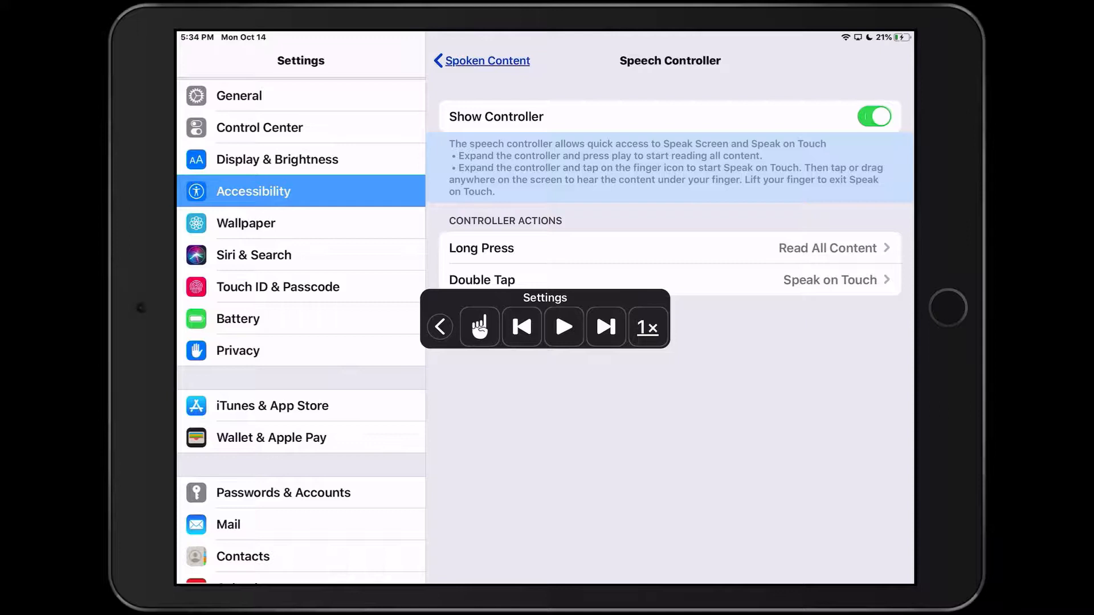
click(440, 326)
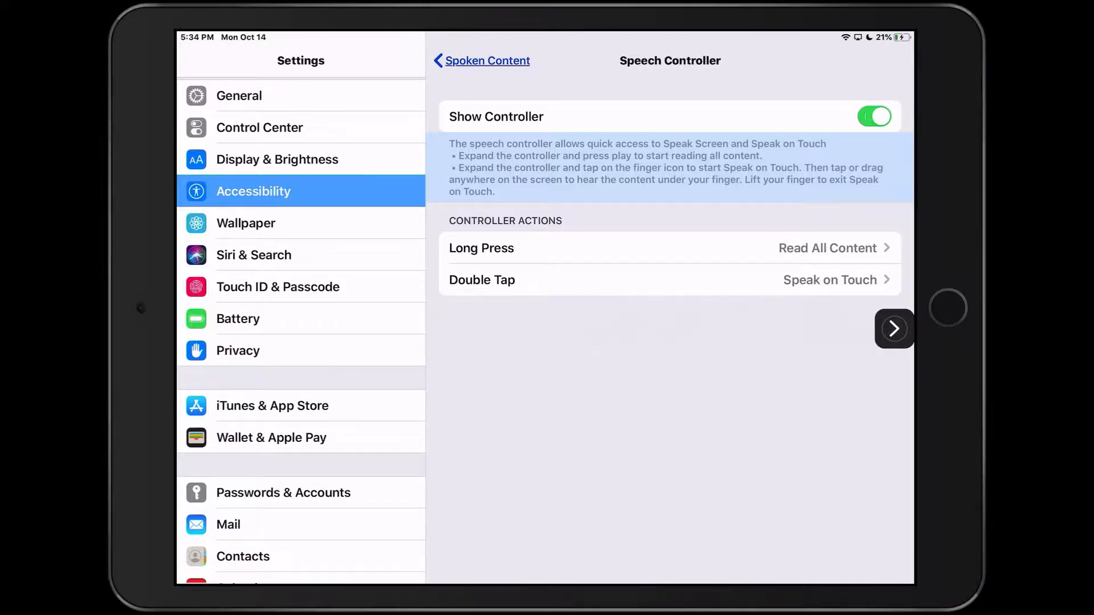
click(894, 329)
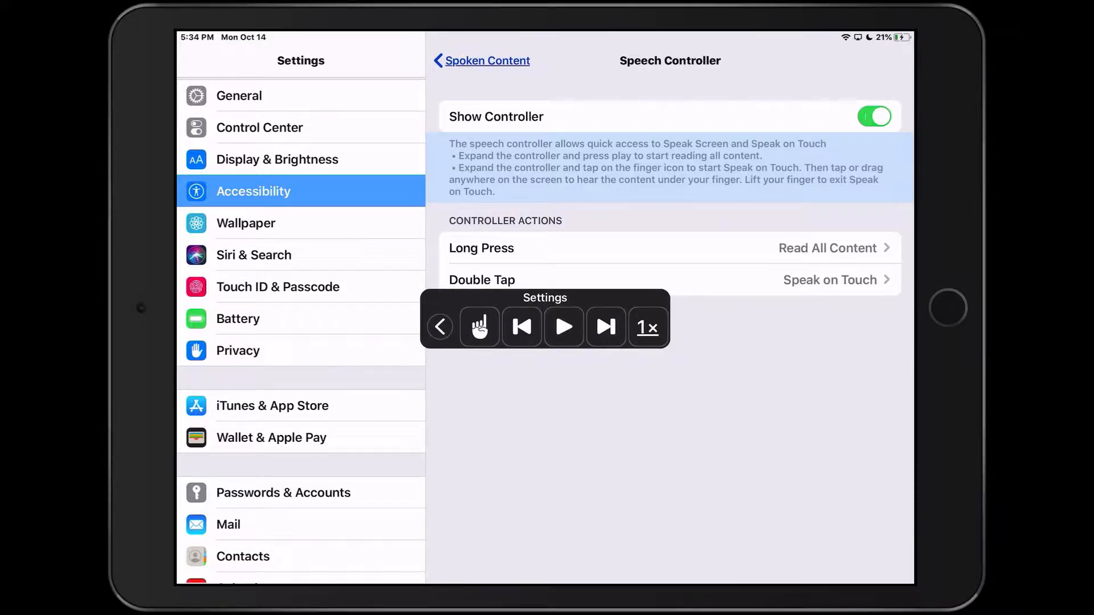
Step: Cycle the reading speed through 1½x, 2x and ½x back to 1x
click(647, 326)
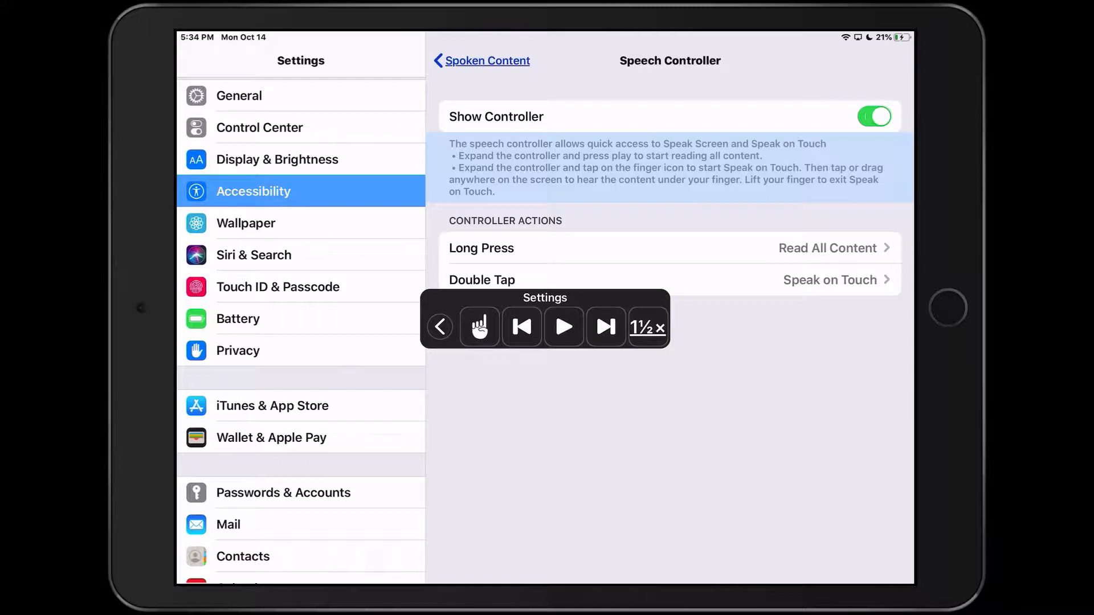
click(648, 327)
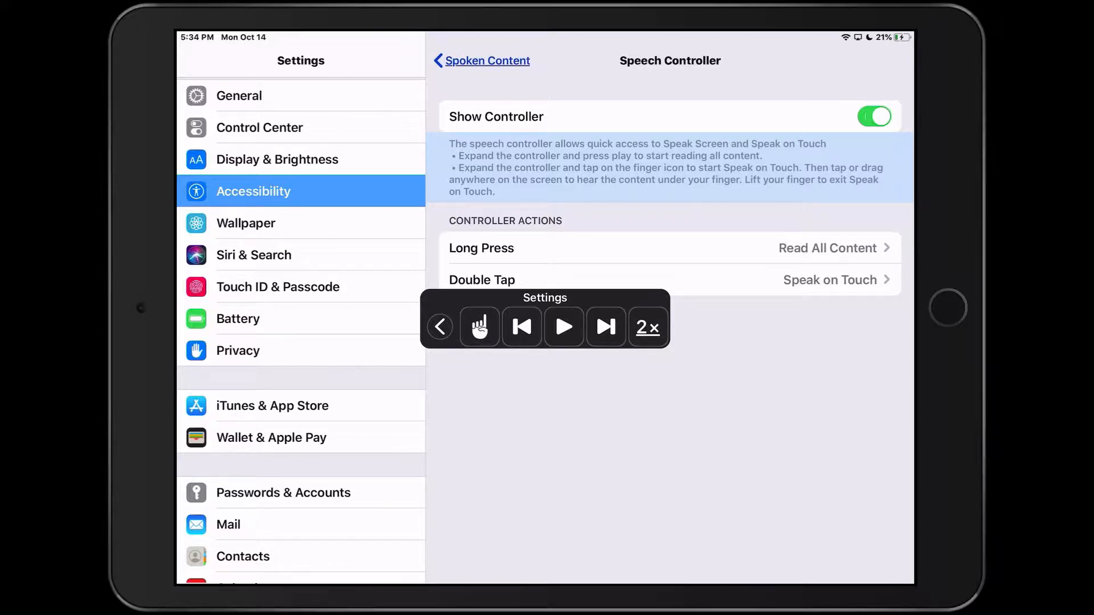
click(647, 327)
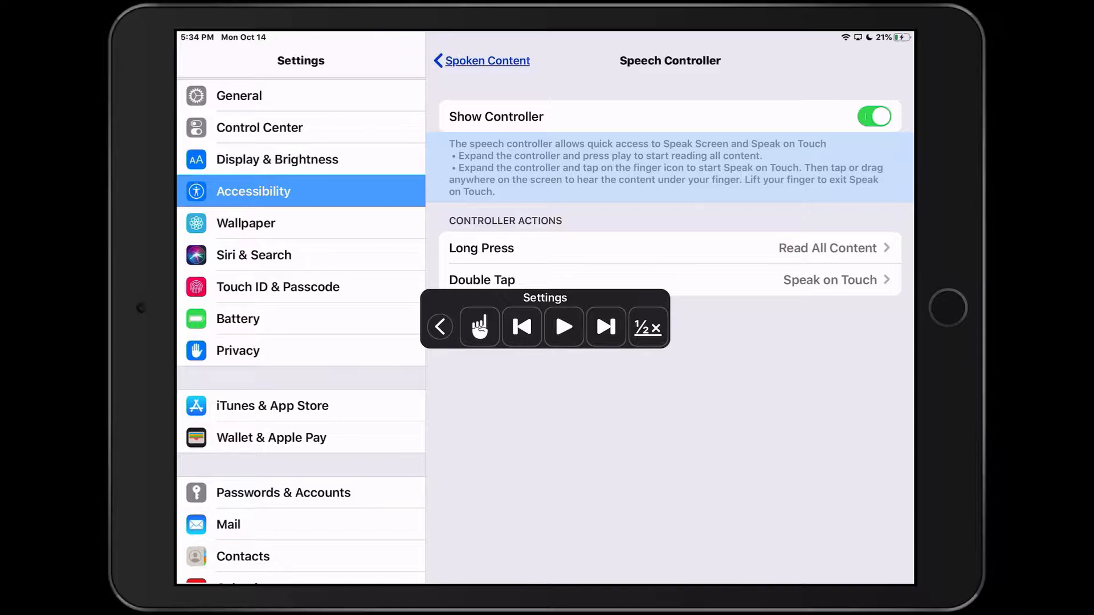
click(440, 327)
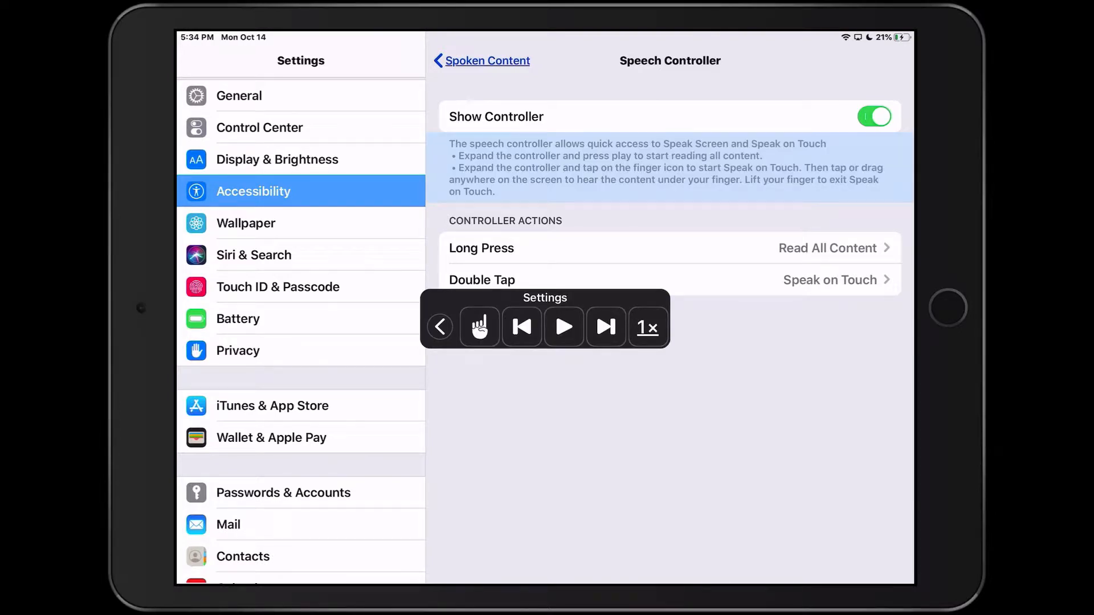
Step: Collapse the expanded speech controller to its compact floating form
click(440, 327)
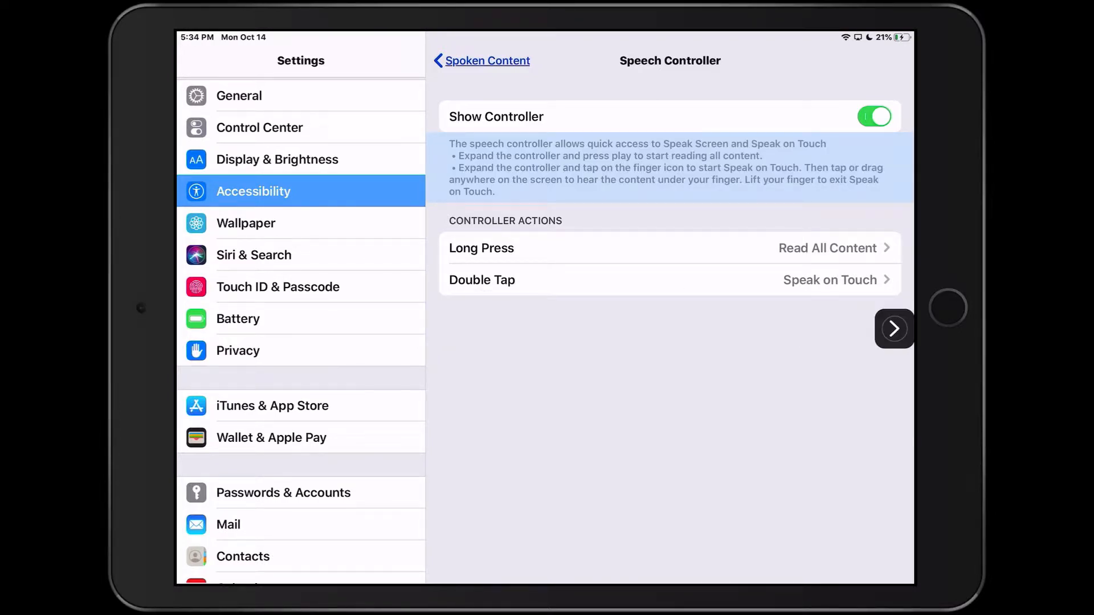
click(894, 329)
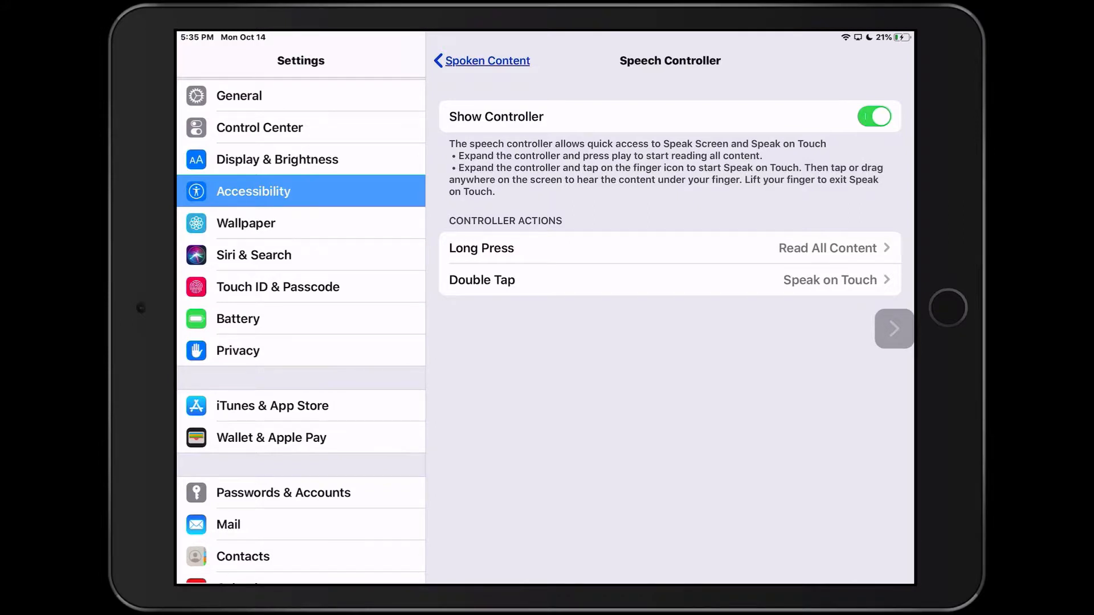
Step: Have Speak on Touch read the Long Press setting aloud, exit it, and leave Speech Controller
click(894, 328)
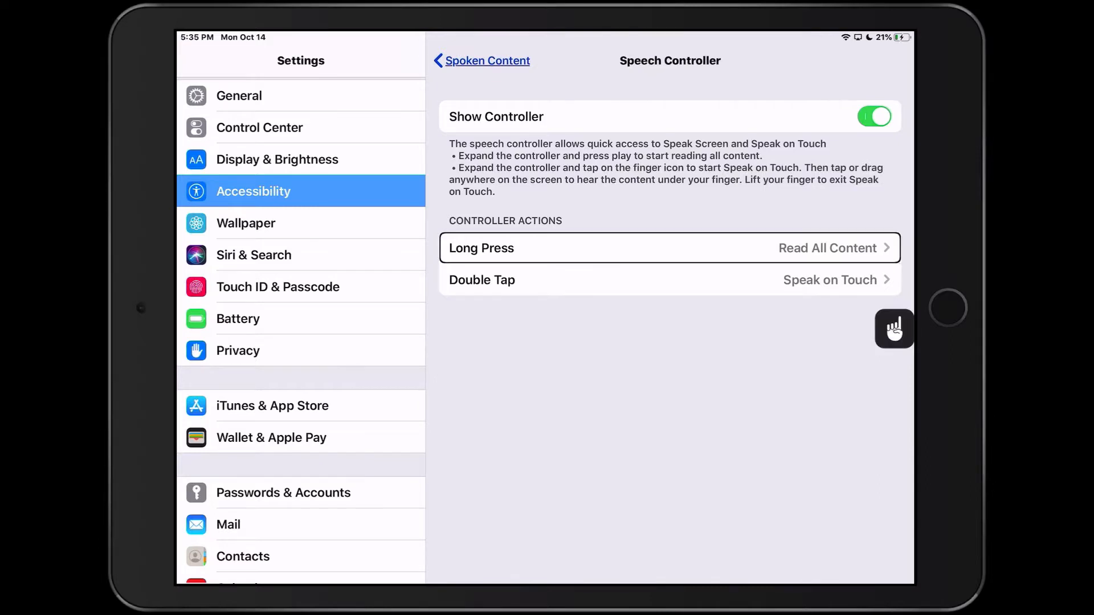
click(668, 280)
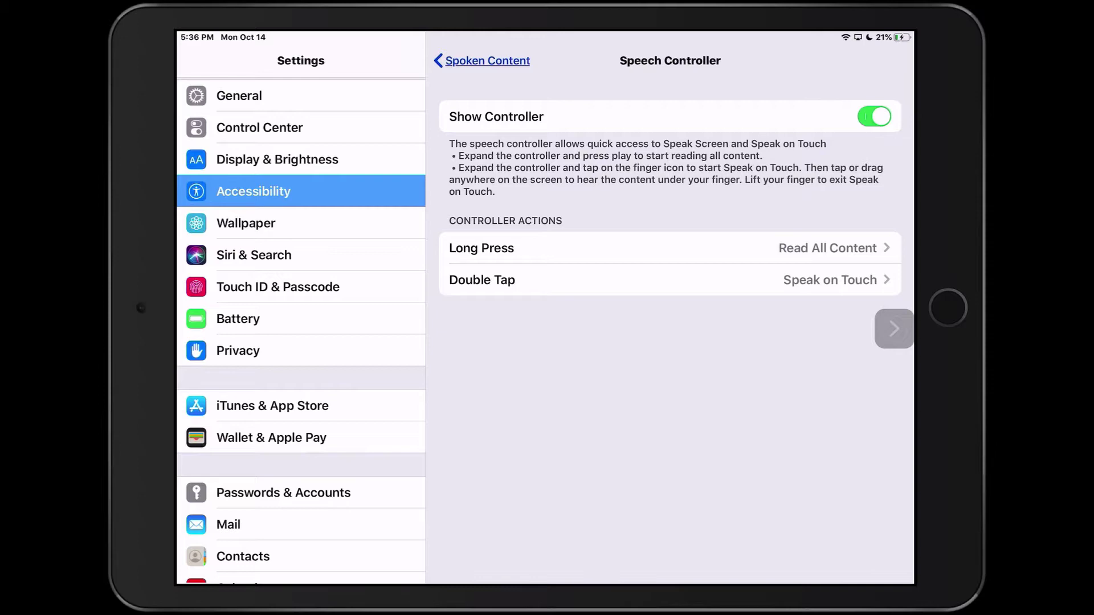
click(487, 60)
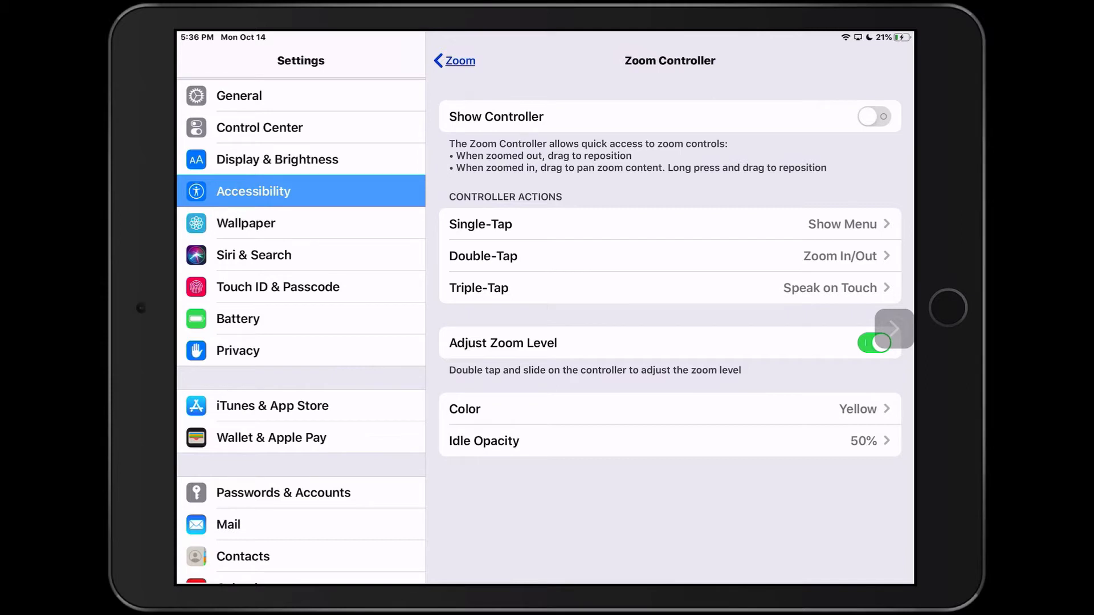
Step: Confirm Triple-Tap is set to Speak on Touch and switch on Show Controller for Zoom
click(479, 288)
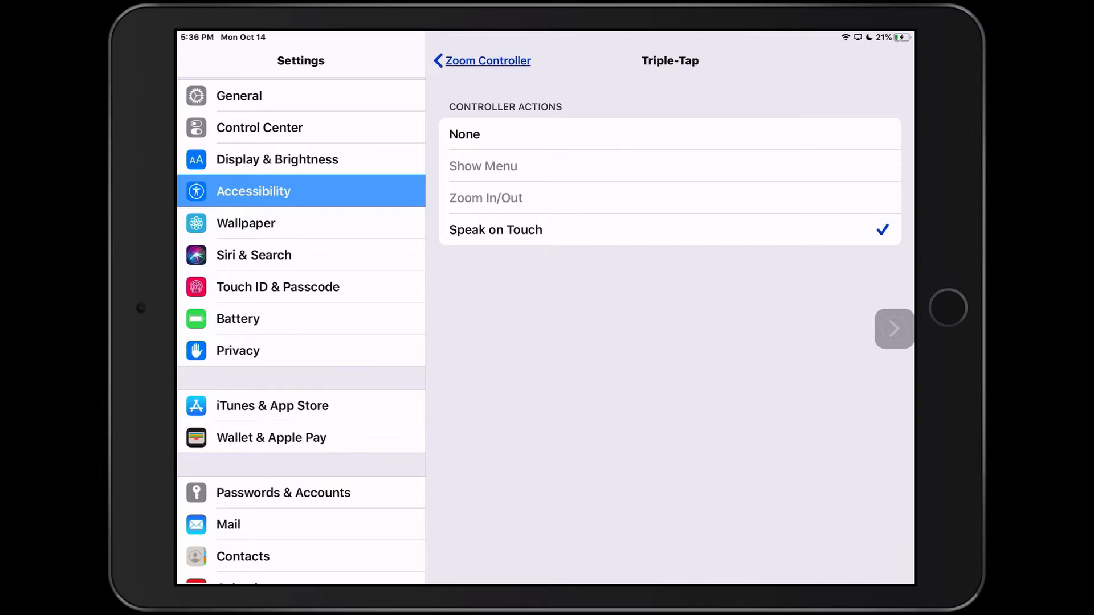
click(485, 60)
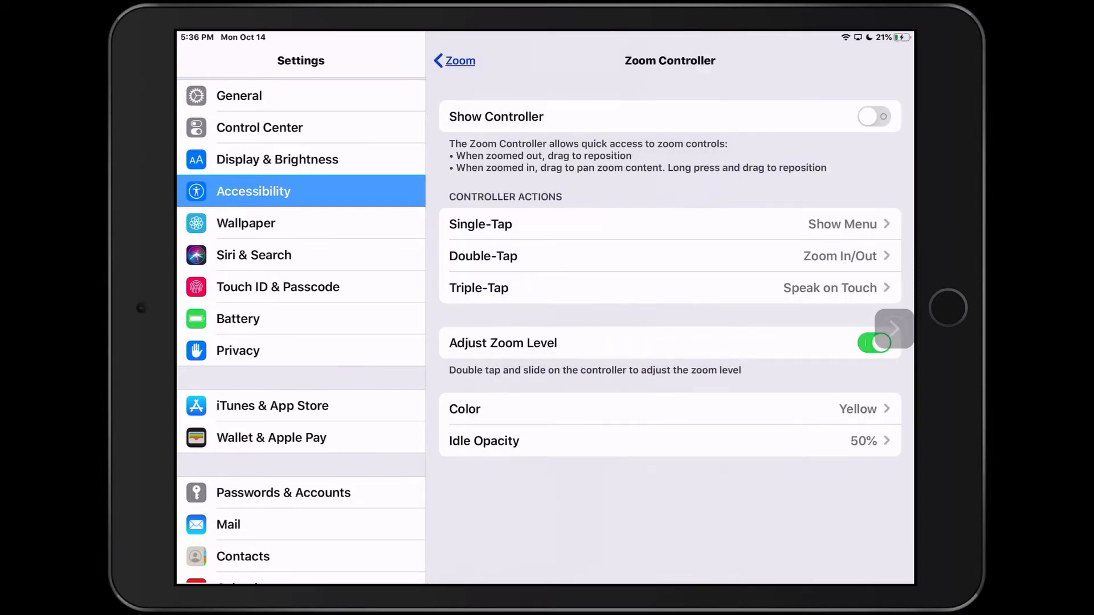
click(873, 117)
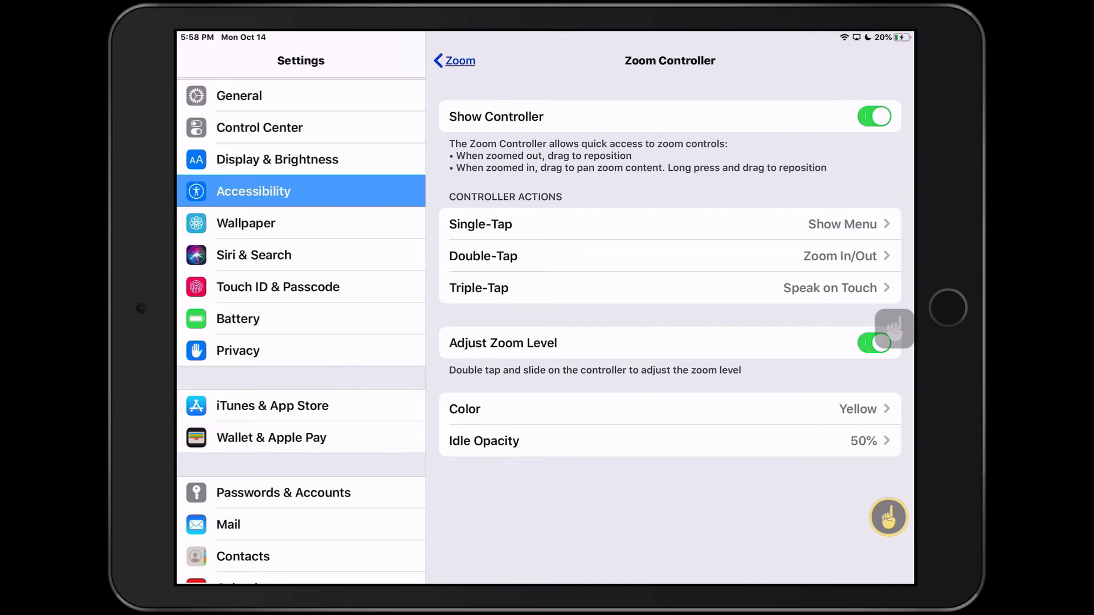
Step: Have Speak on Touch read the Single-Tap and Double-Tap rows aloud
click(669, 225)
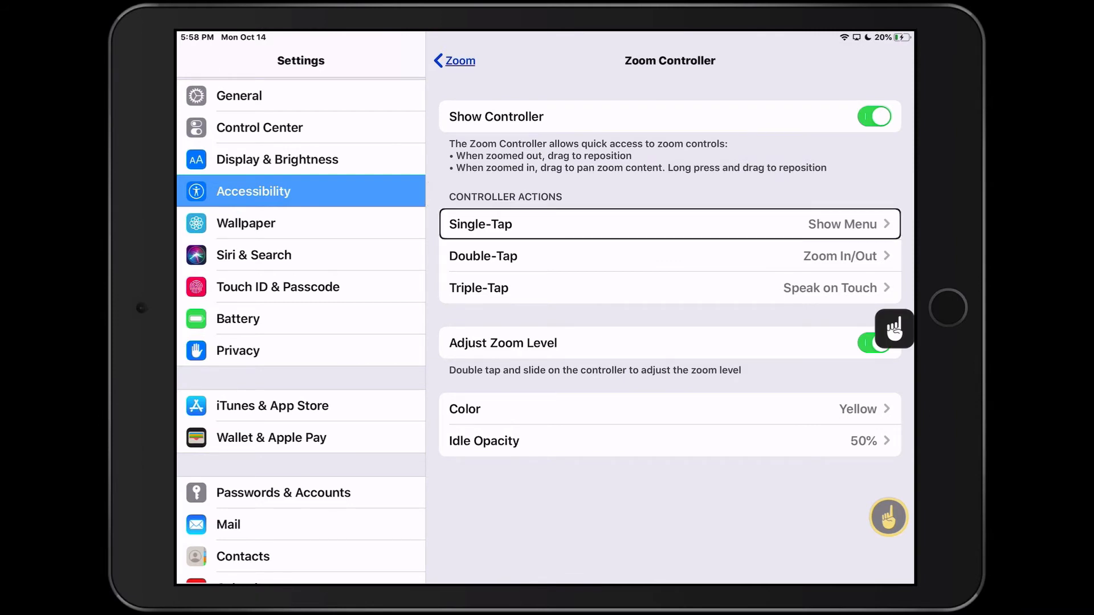
click(663, 255)
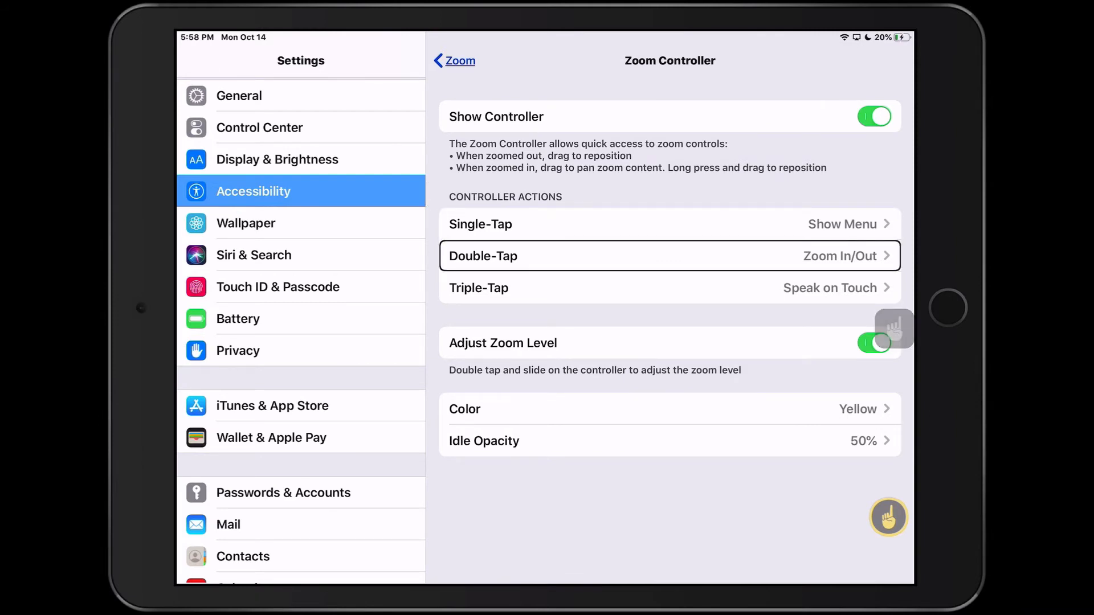